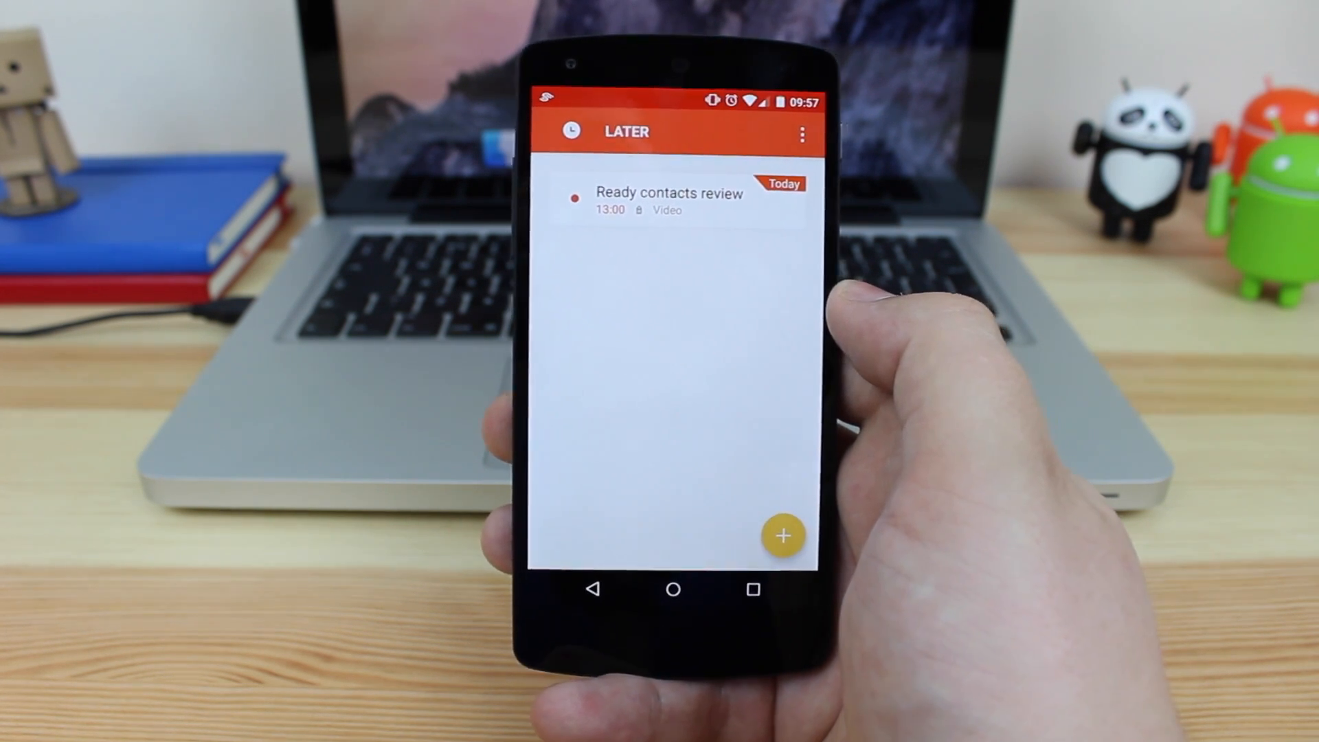
Switch from the Later list to the Now list of today's tasks
click(572, 130)
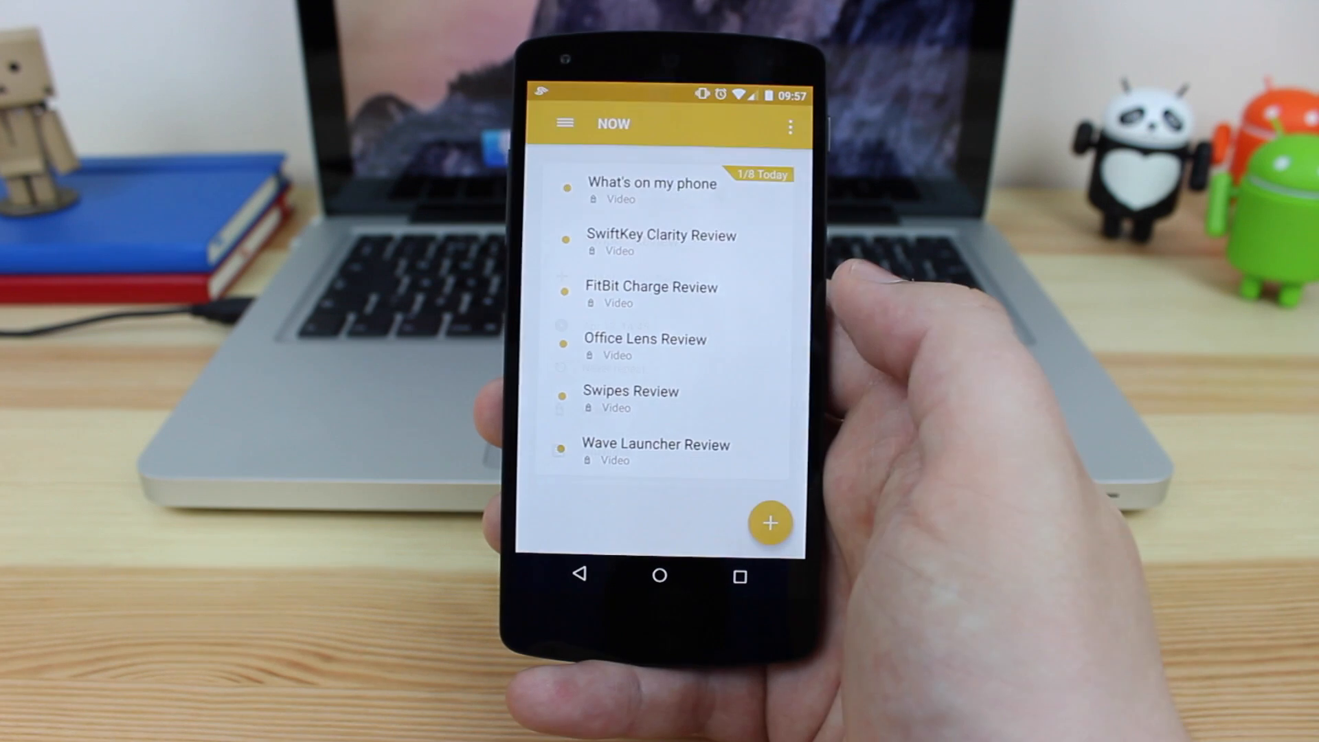
Delete the duplicate 'Swipes Review' task from the Now list, confirming with DELETE
click(630, 390)
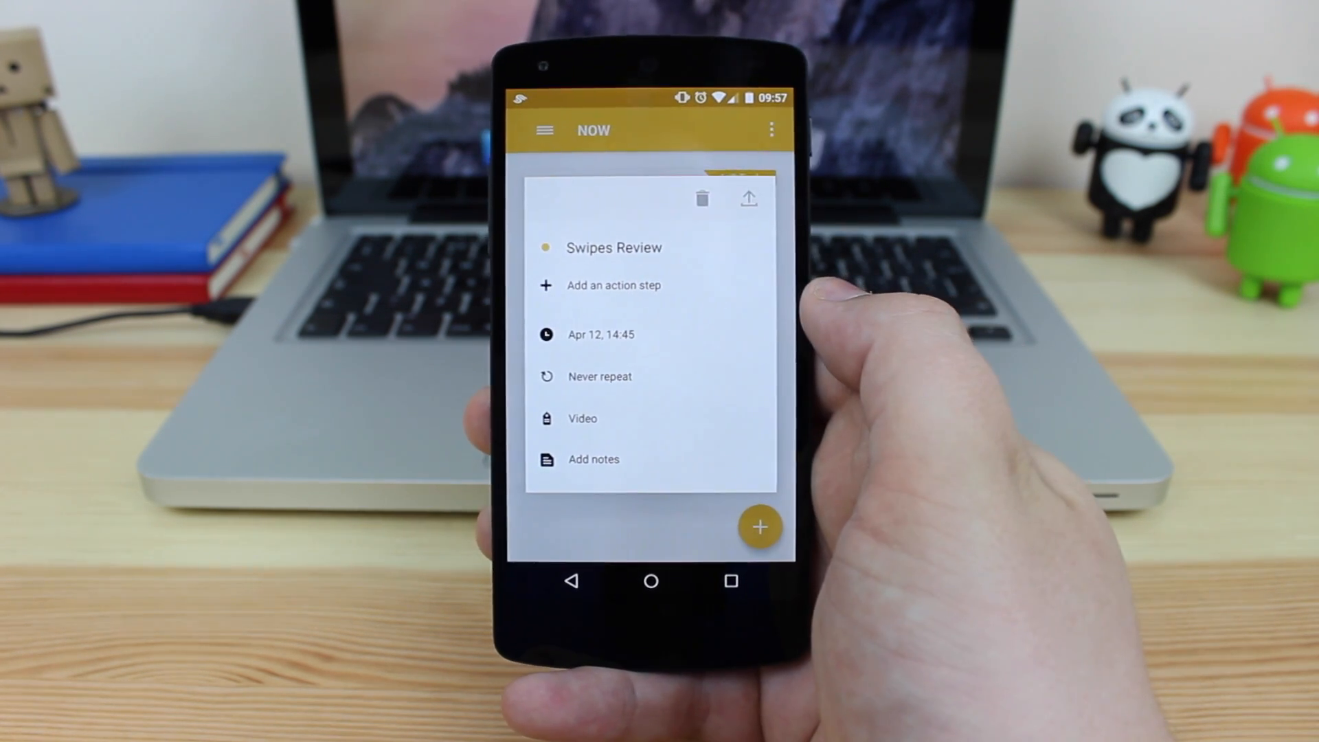
click(704, 197)
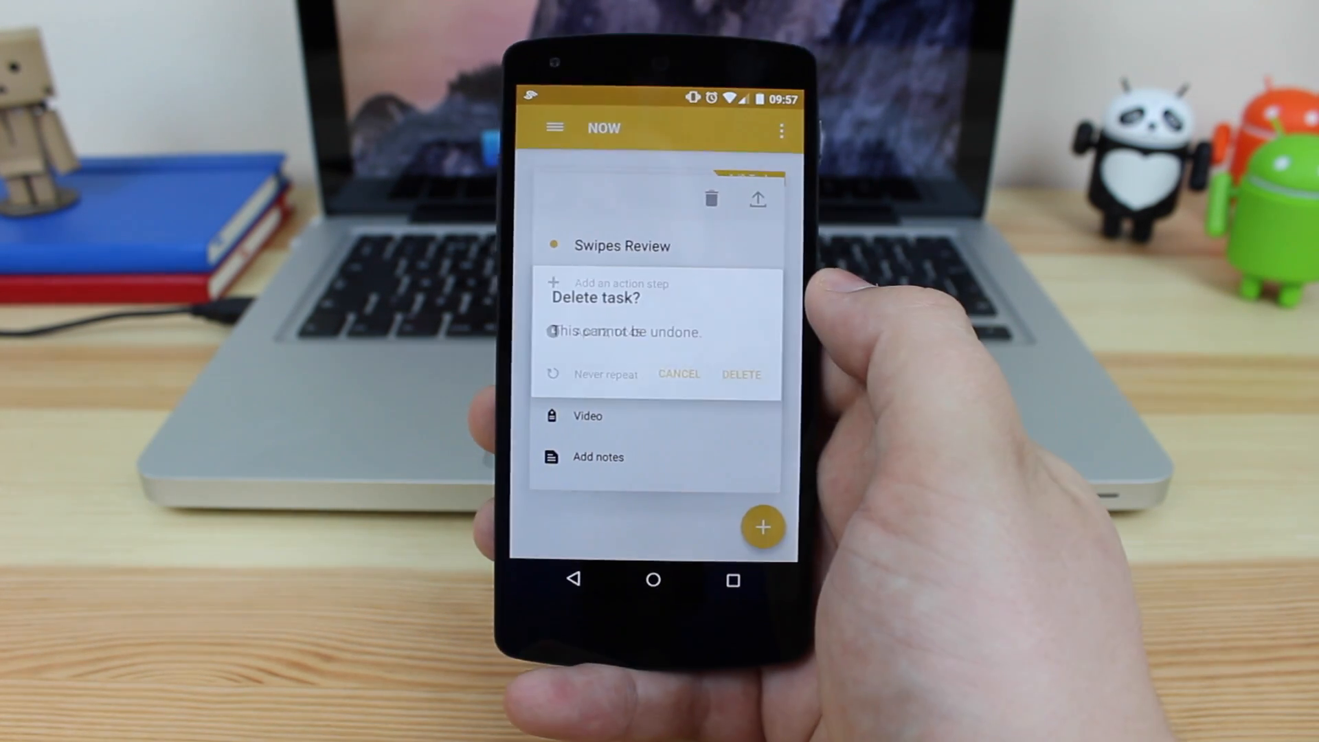
click(741, 374)
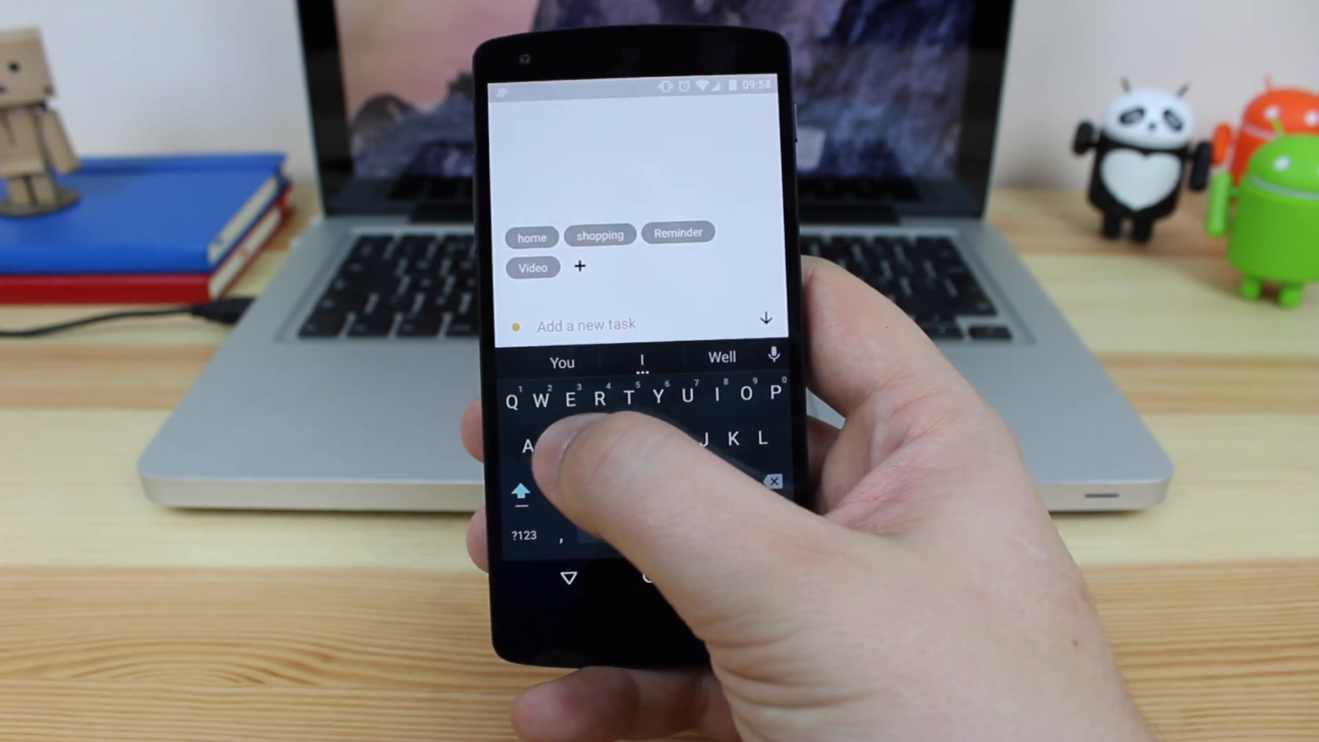
Create the task 'Whats on phone' tagged Video and save it to the Now list
text(Whats on ph)
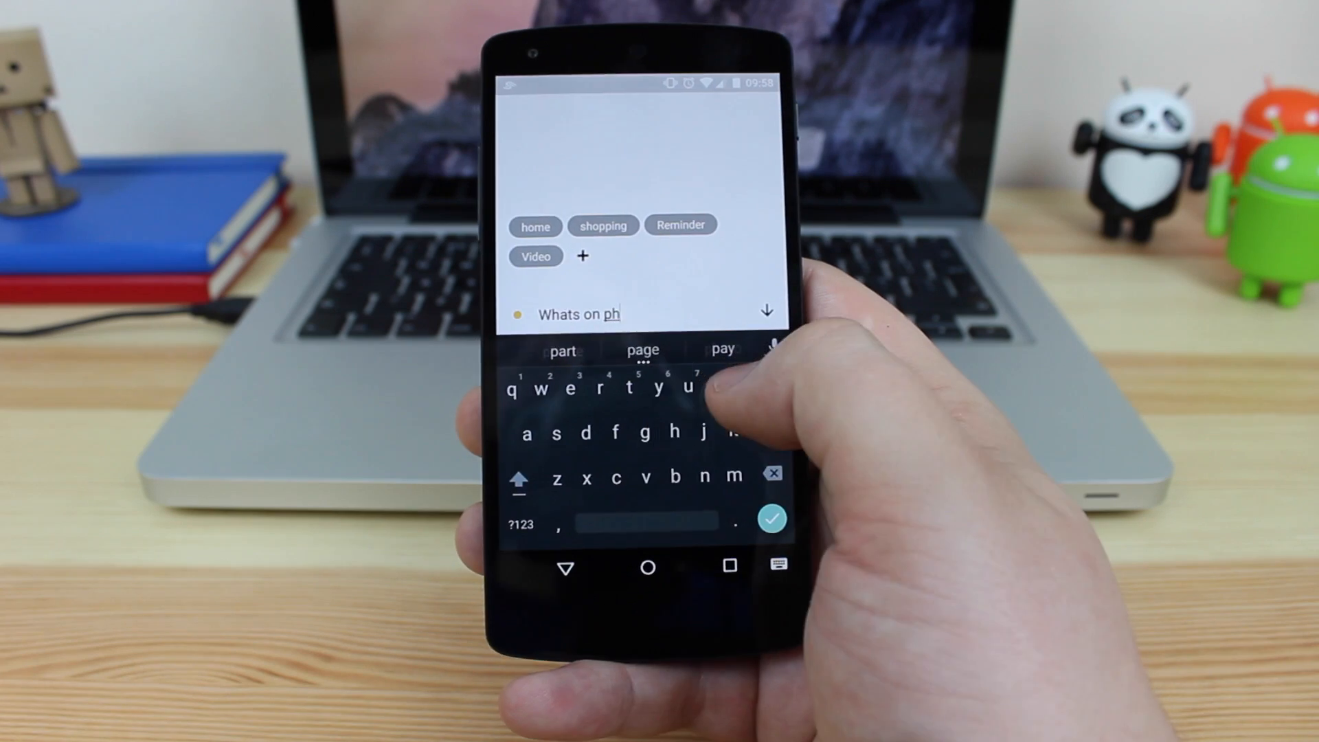
text(one)
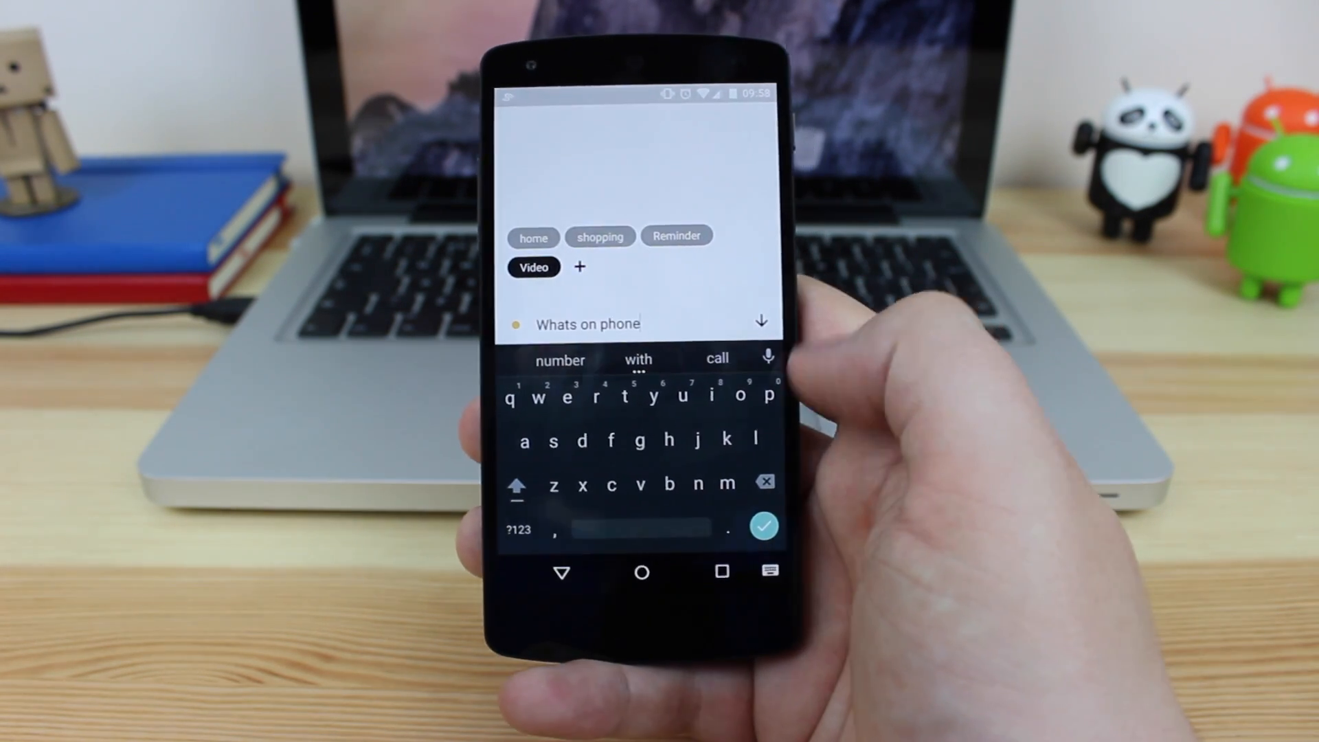
click(764, 526)
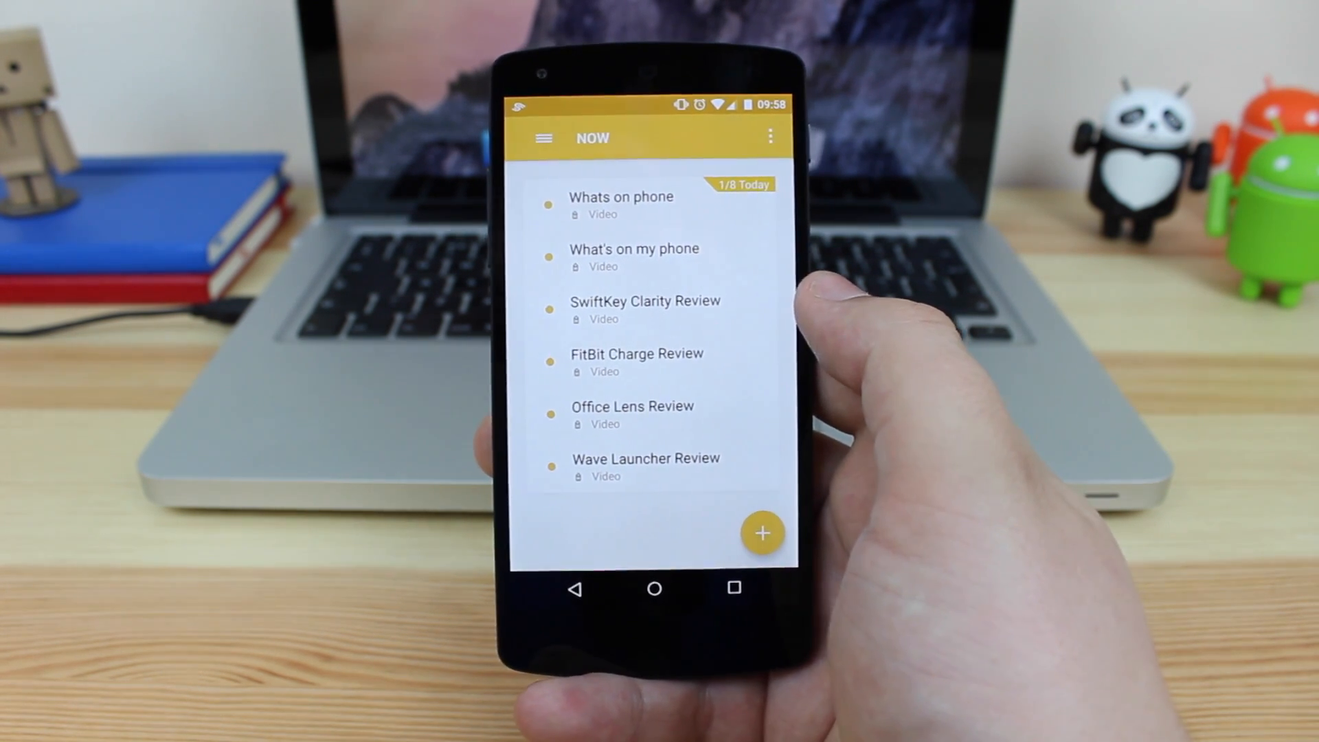
click(652, 589)
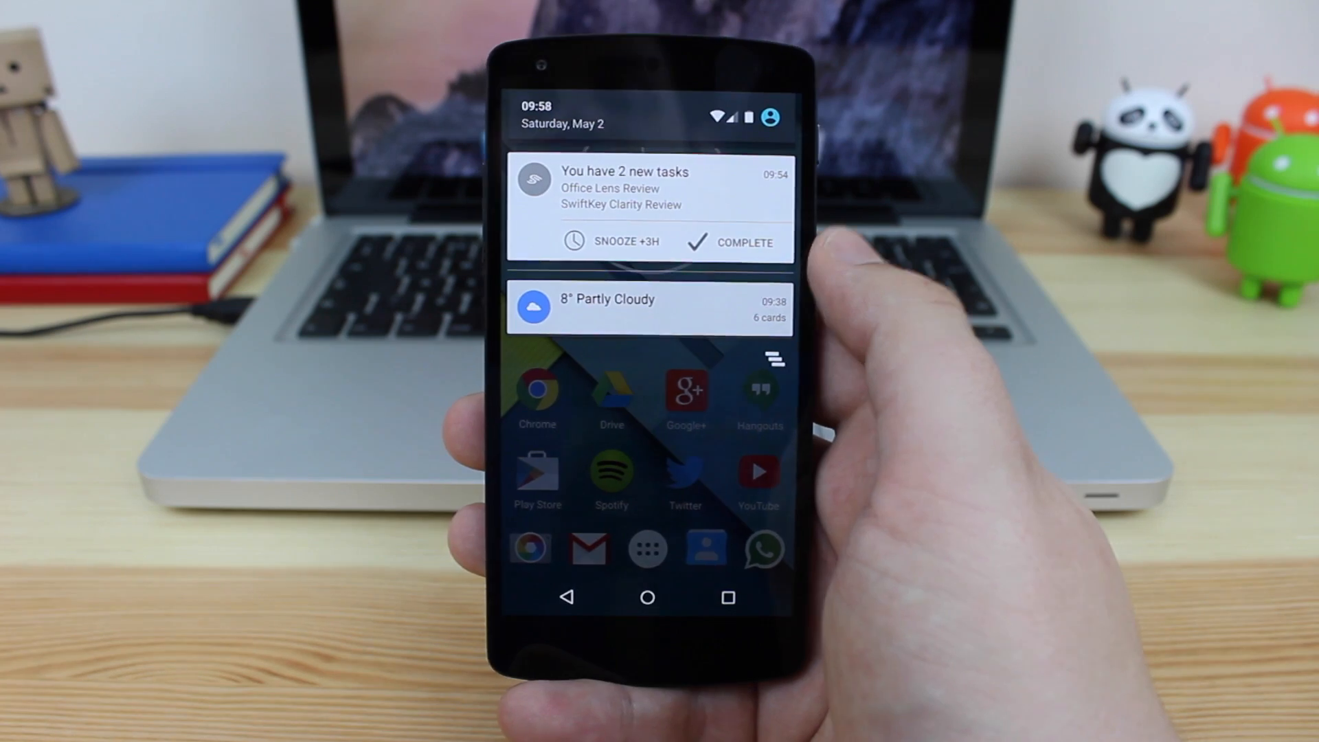
click(651, 185)
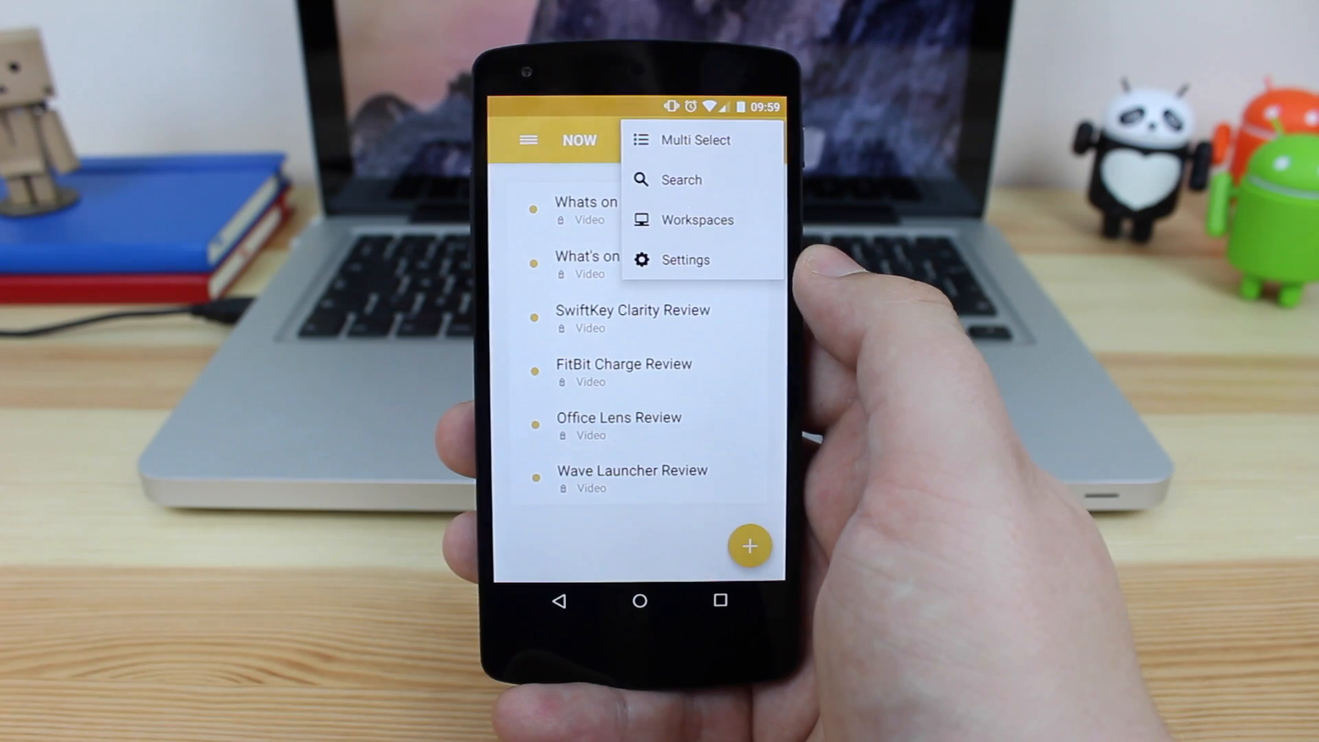
Try Multi Select and Workspaces from the overflow menu
click(695, 140)
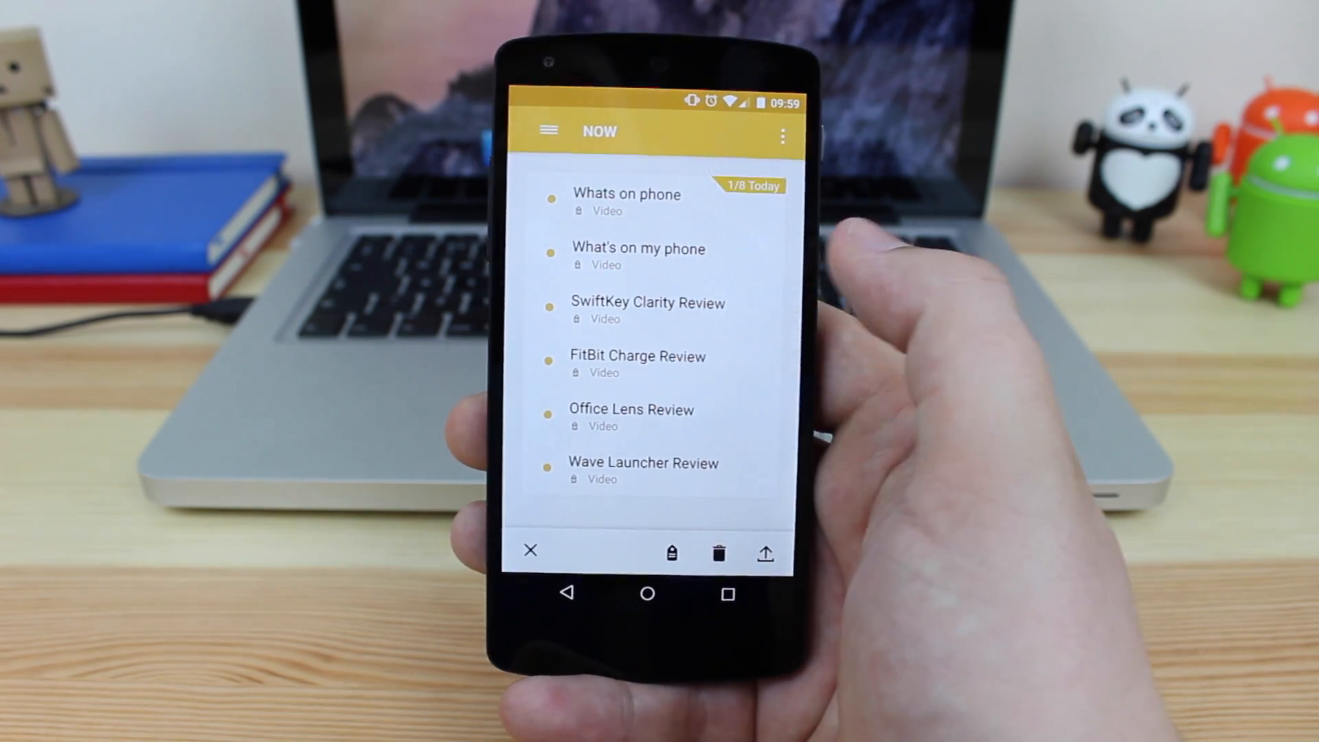
click(782, 136)
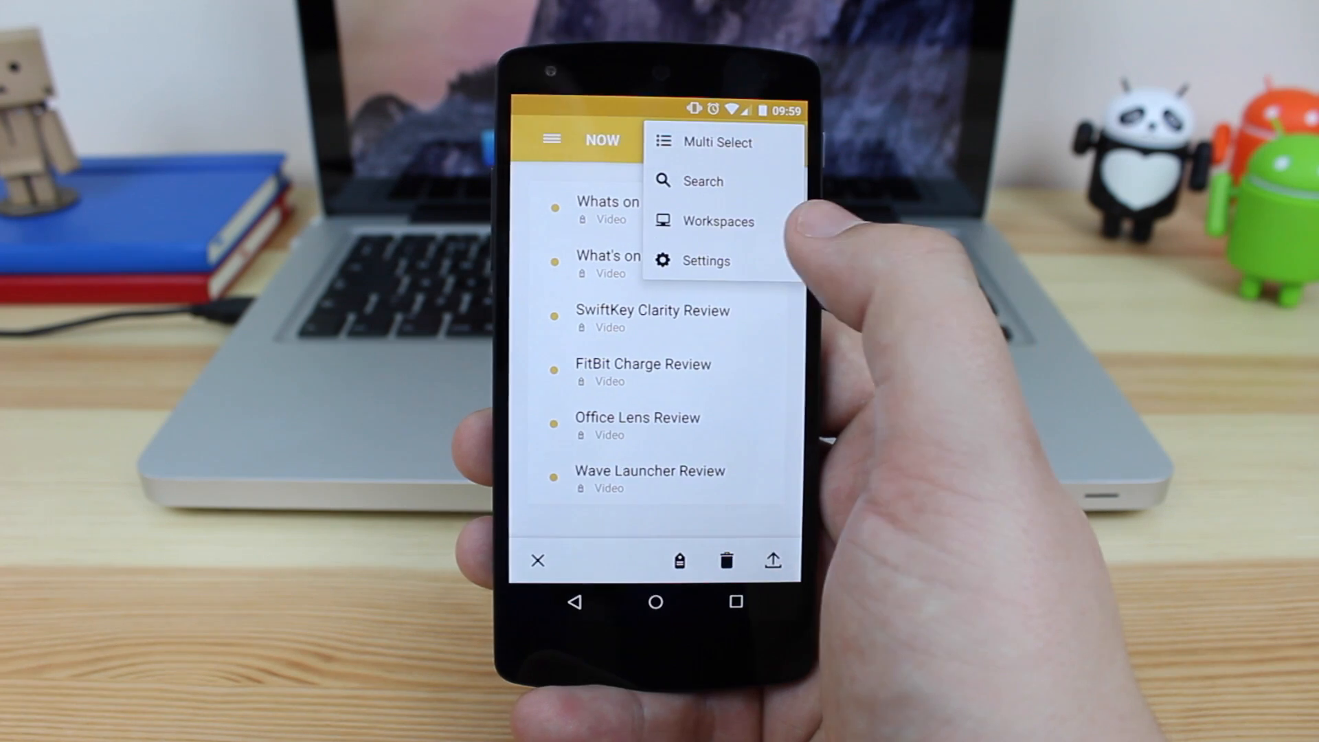
click(719, 220)
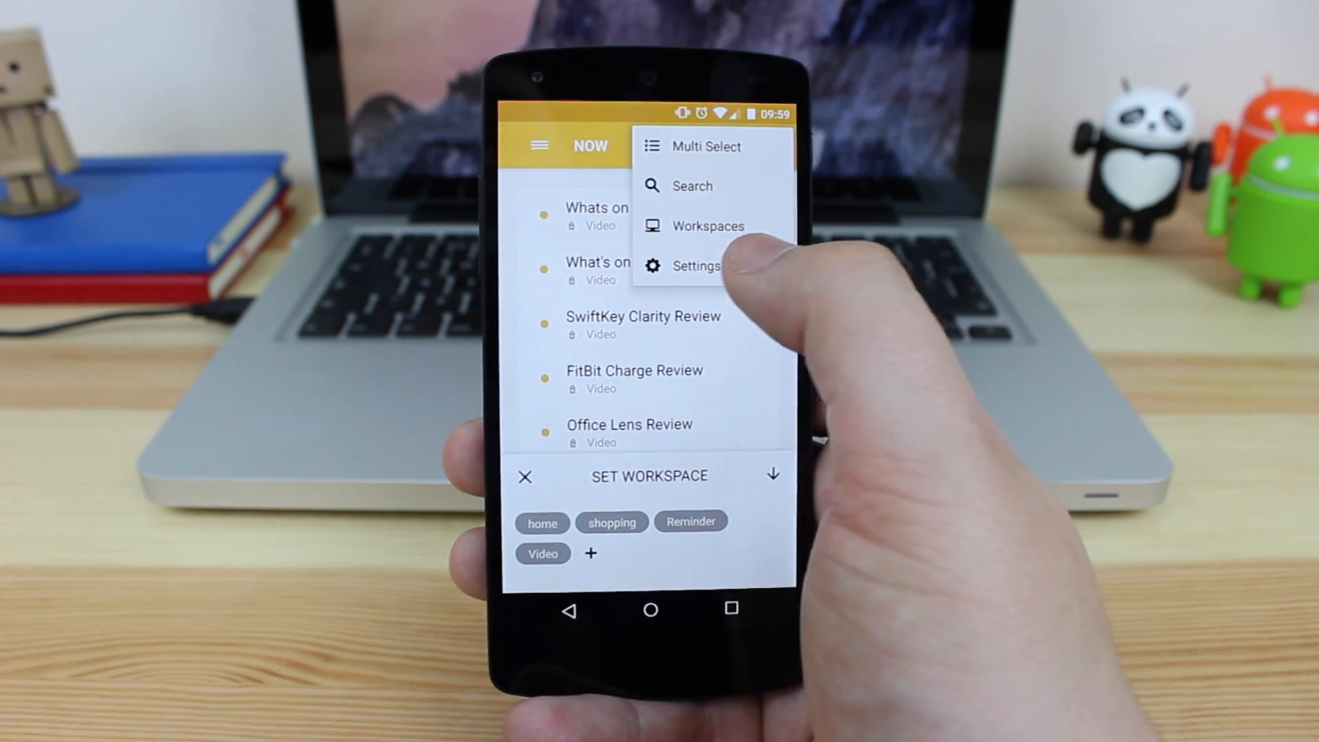
Enter Settings and view the Integrations page with the Evernote option
click(695, 265)
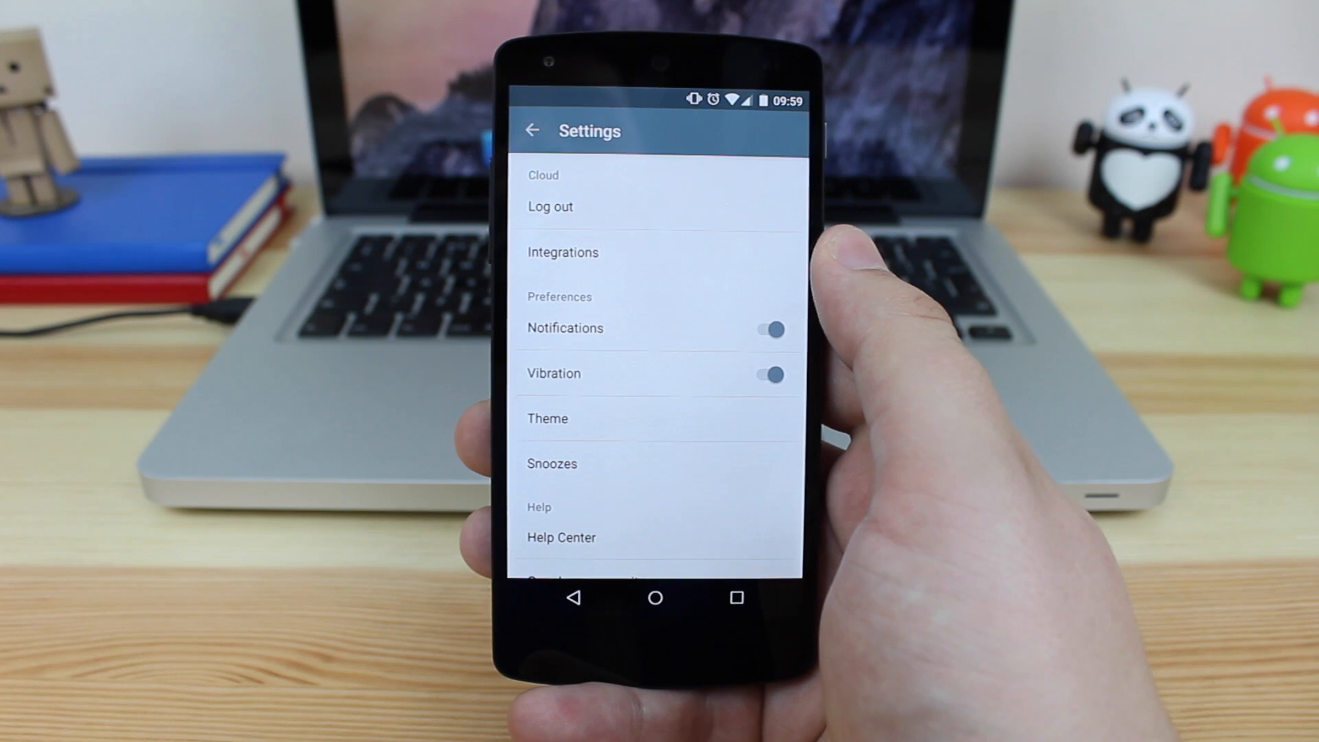
click(562, 253)
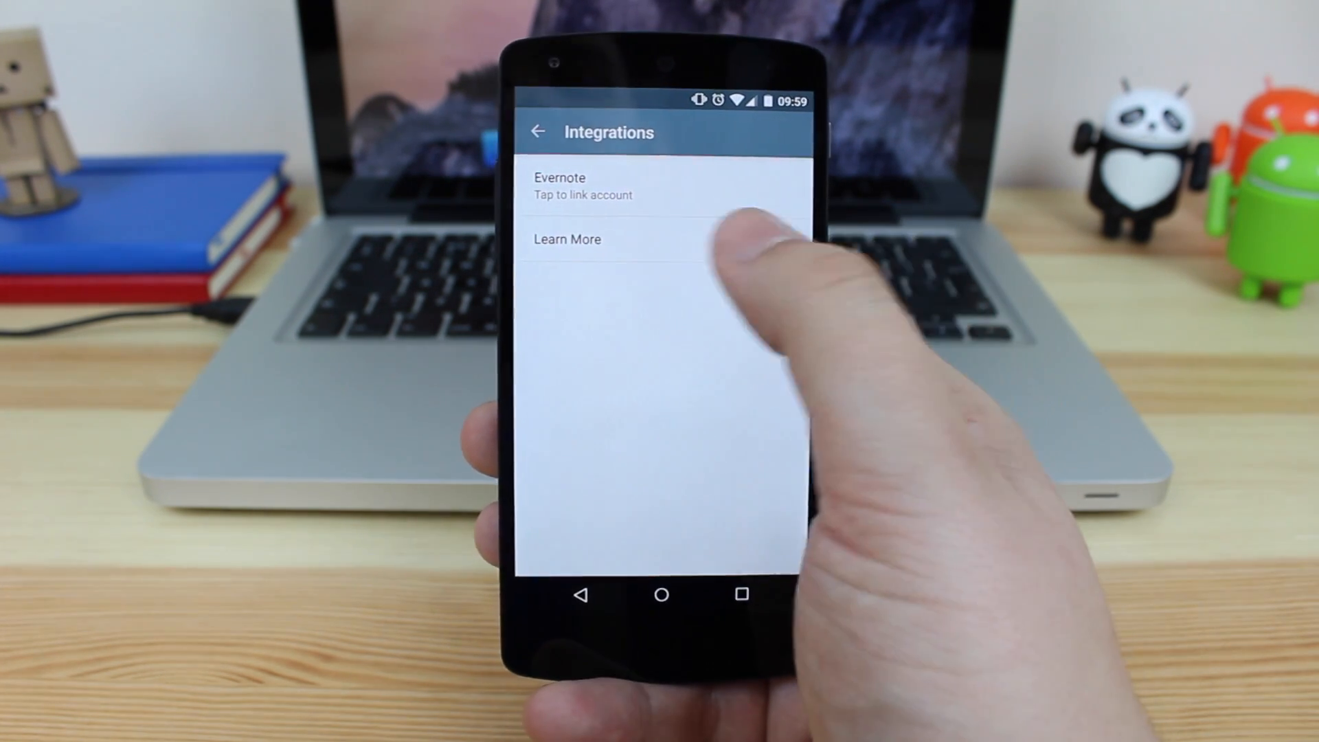
click(568, 239)
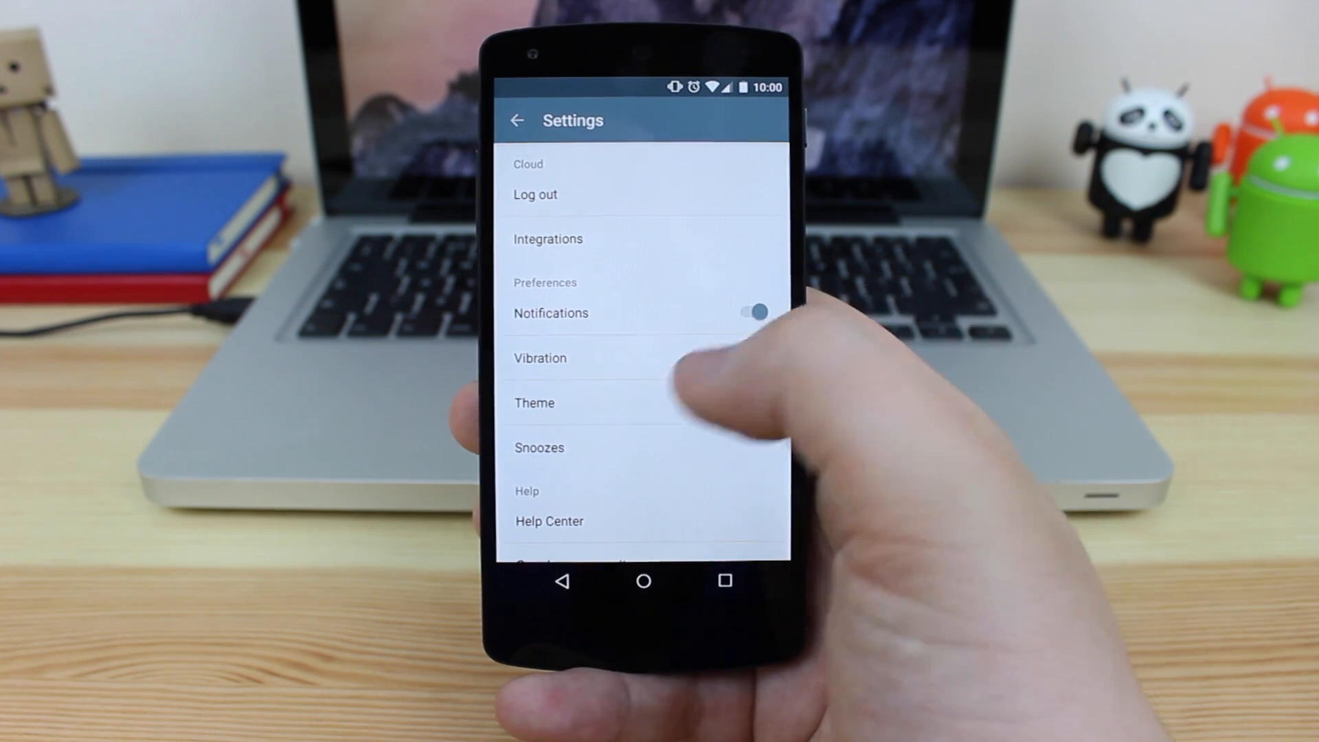
click(533, 402)
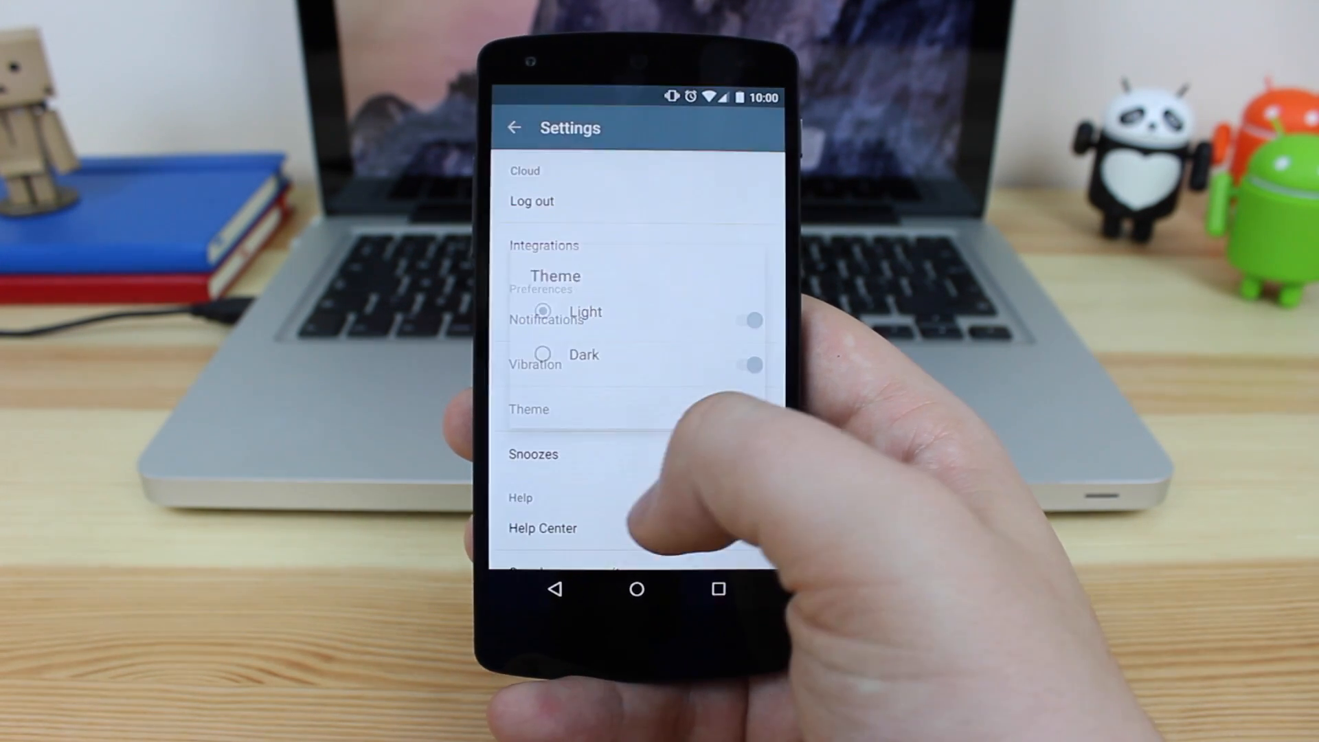
click(533, 454)
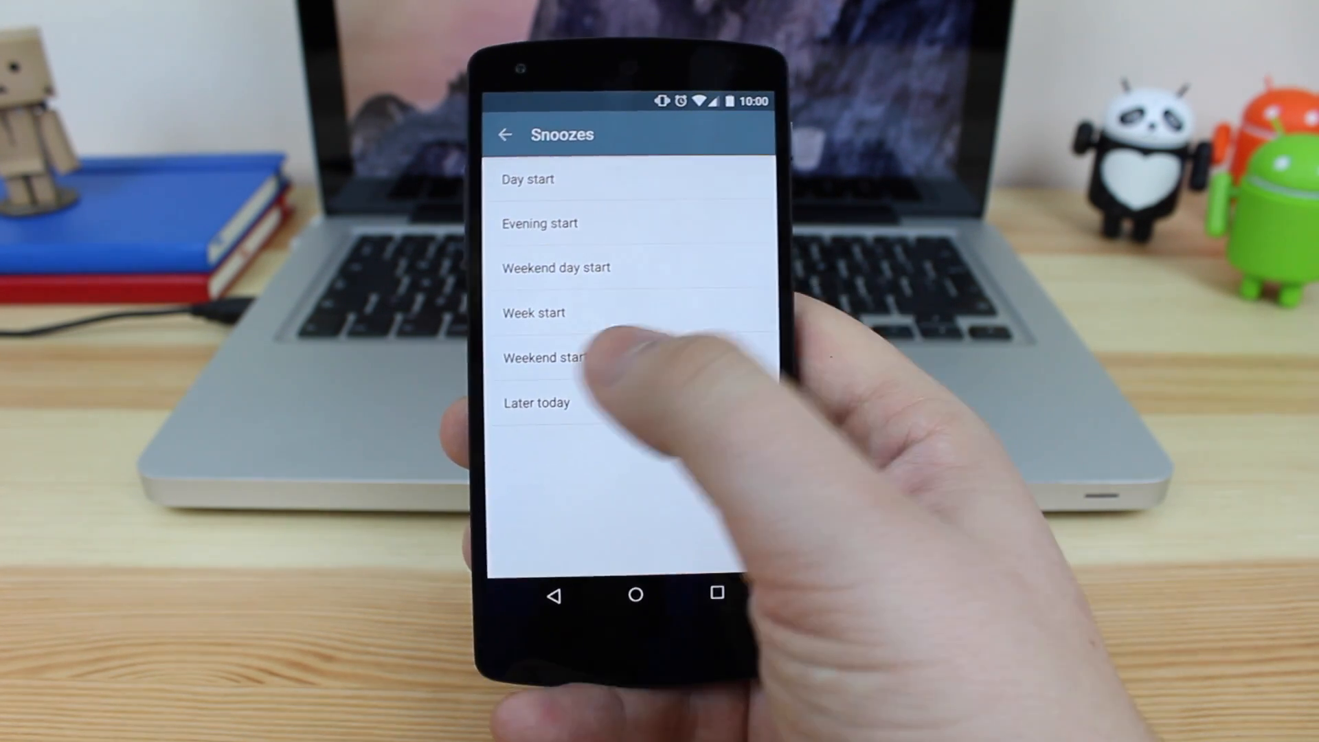
click(505, 135)
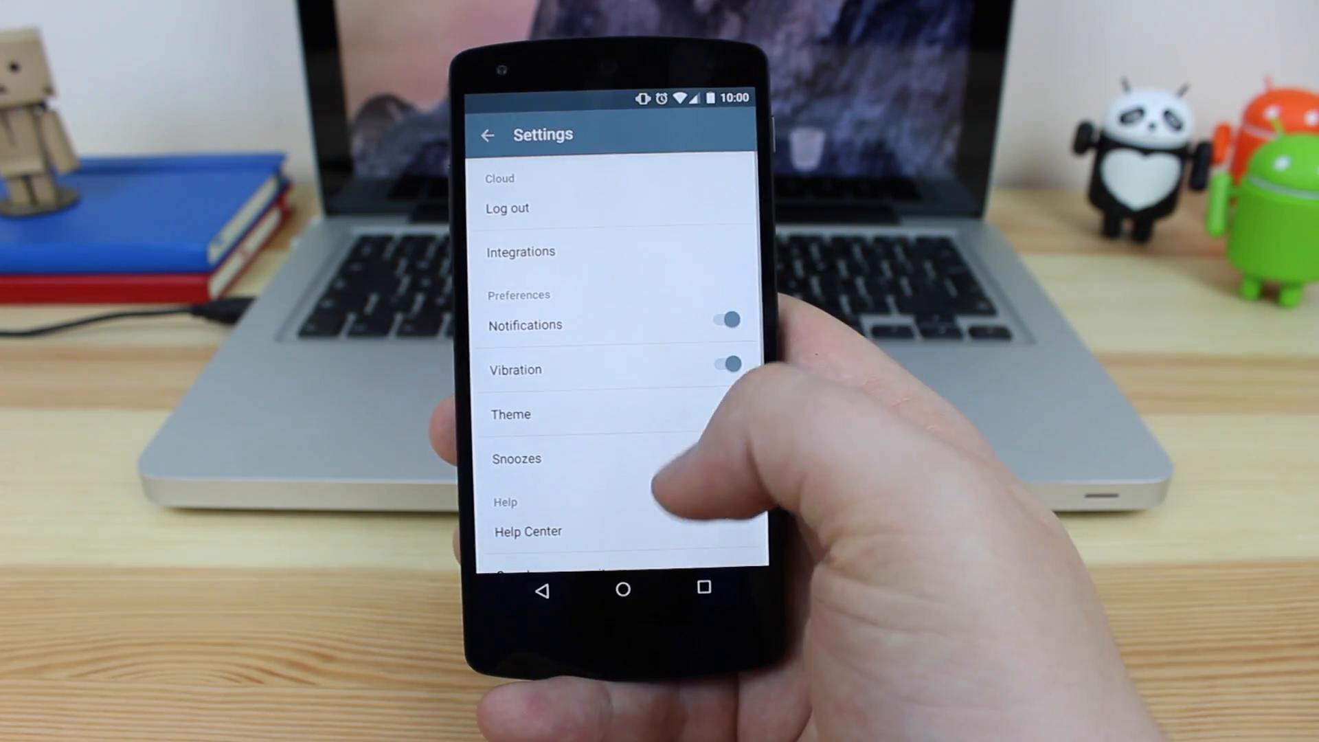
scroll(down, 3)
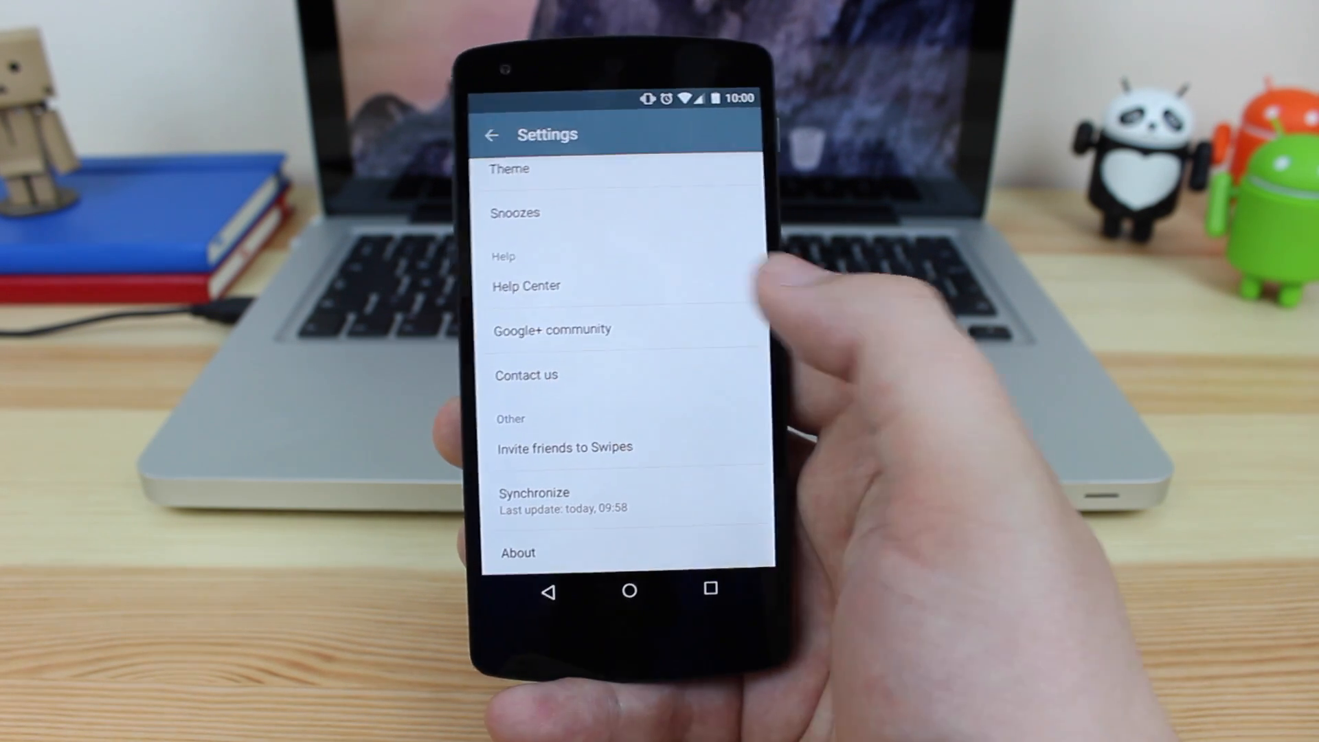